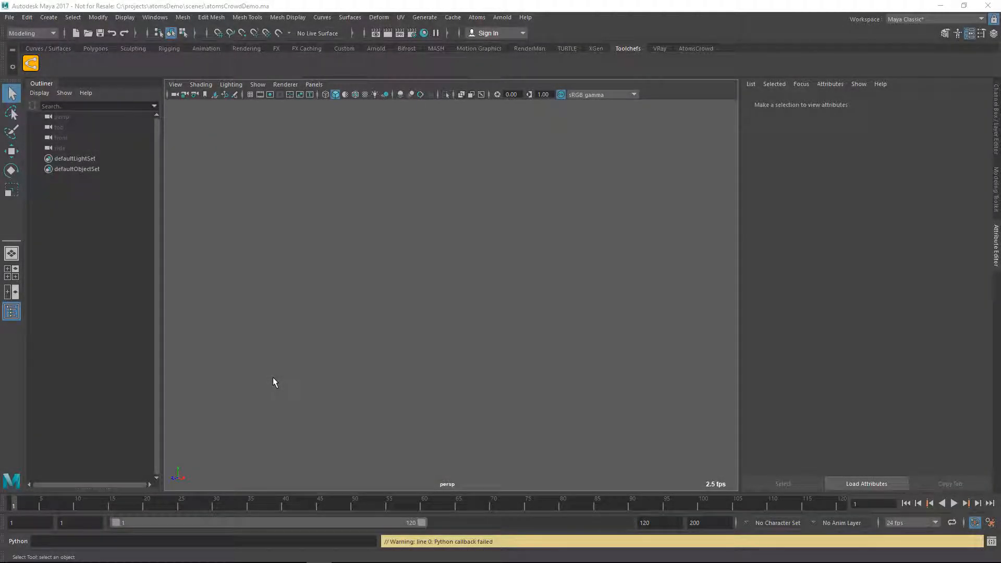
mouse_move(272, 352)
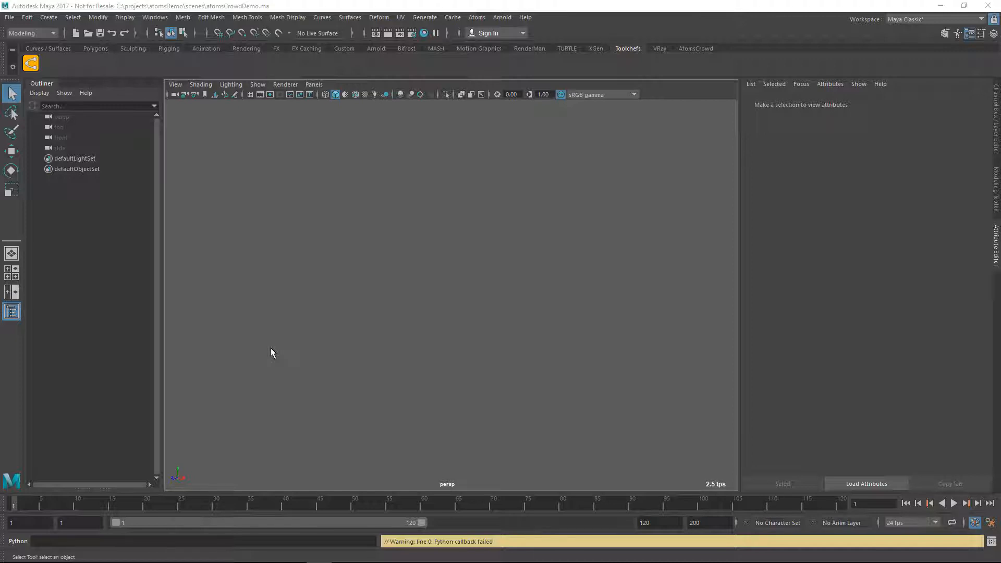
Launch the Atoms Editor from the Atoms menu and show the AgentTypeEvents list
left_click(477, 17)
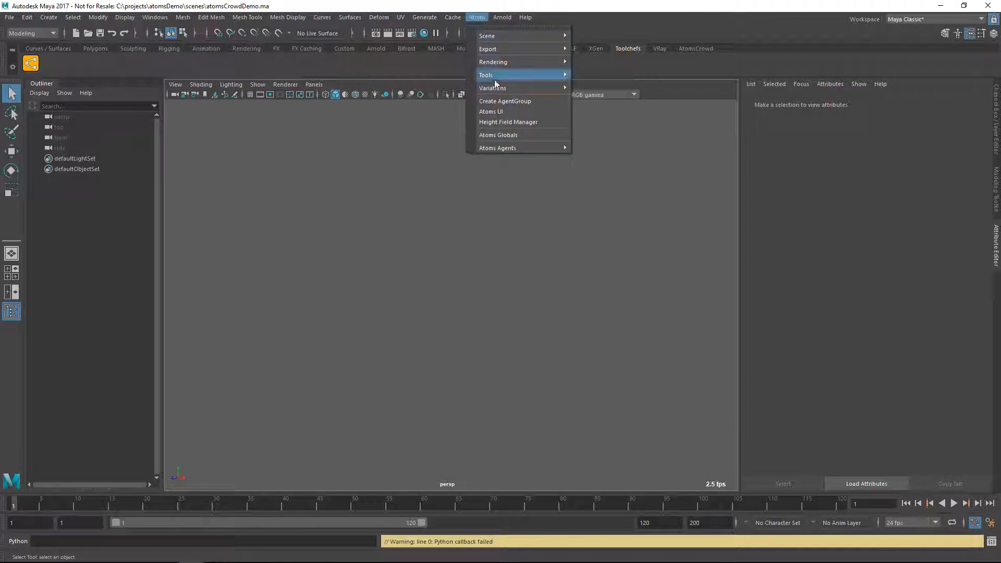
left_click(491, 112)
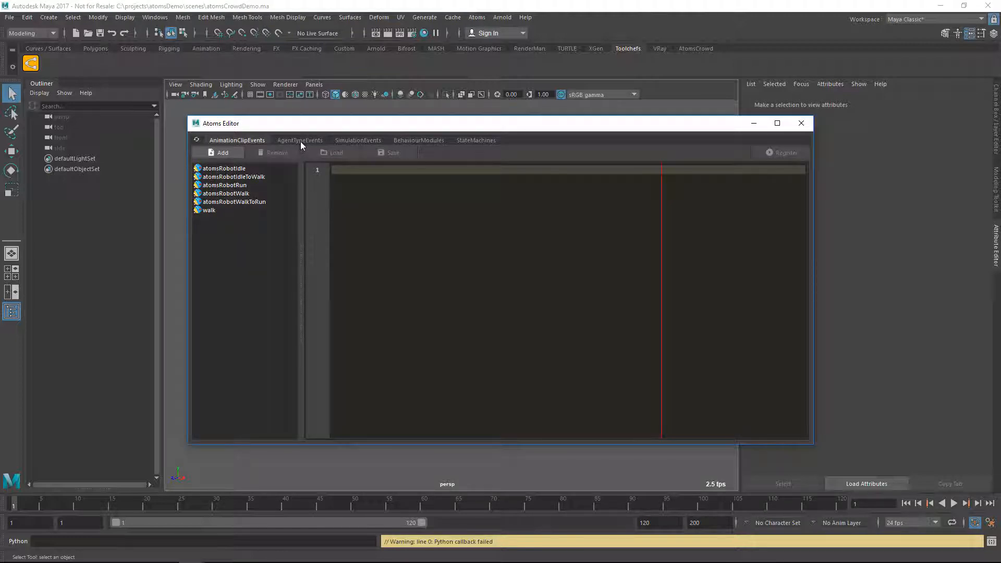
left_click(300, 140)
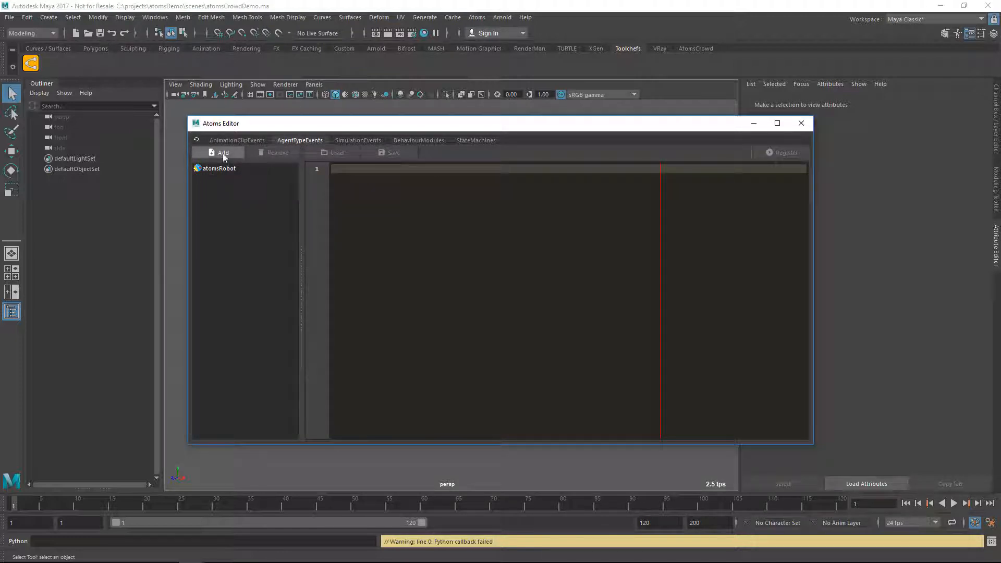
Add a new agent type event, reaching the GUI/Script mode prompt
left_click(223, 153)
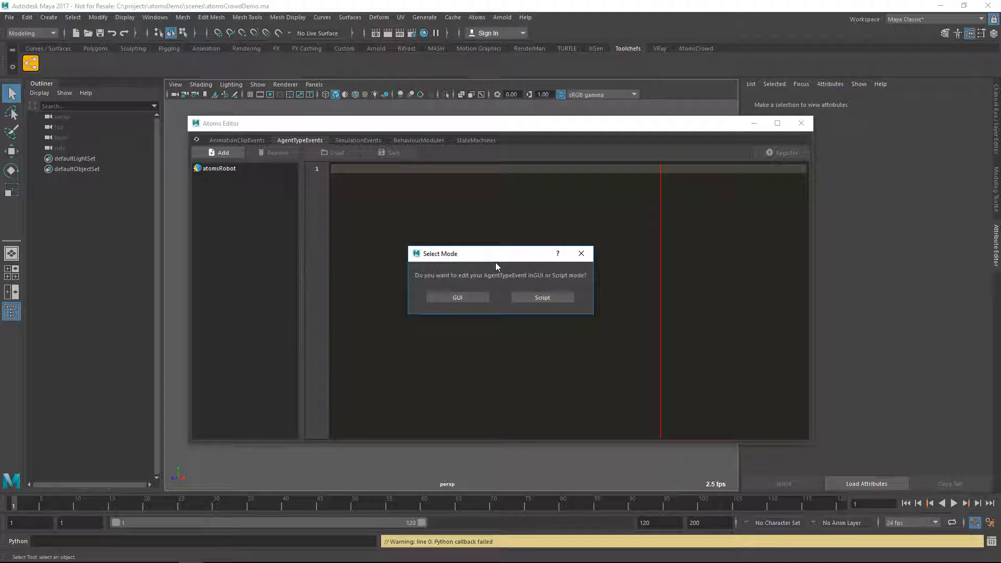
mouse_move(440, 271)
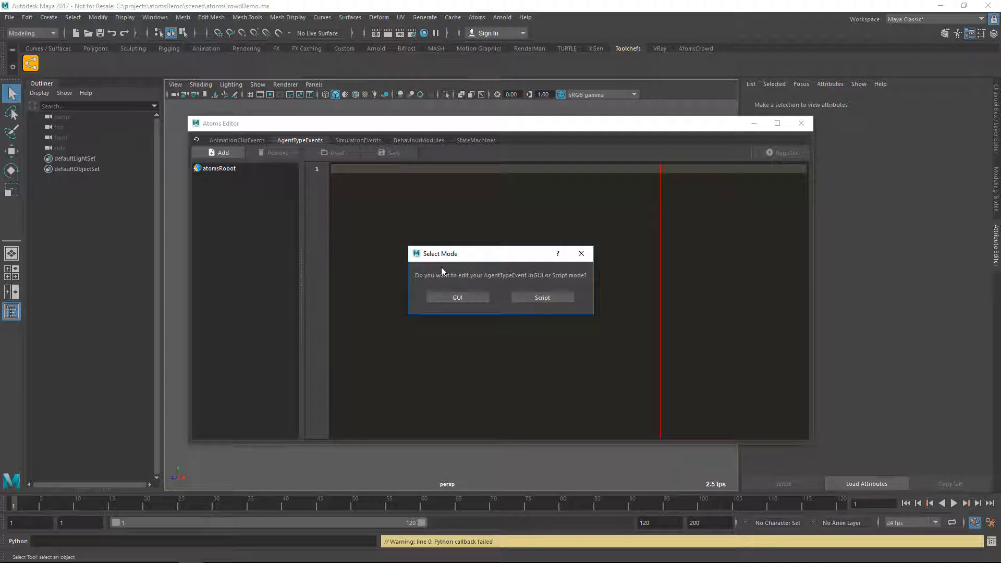
mouse_move(544, 295)
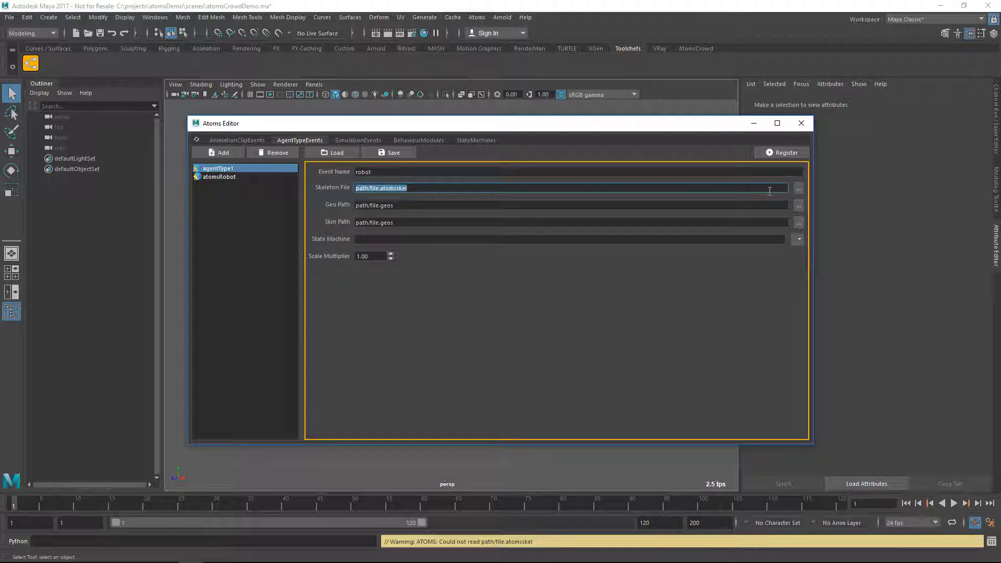
Point the robot agent type at robot.atomsskel, robot.geos and robot_skin.geos
left_click(798, 188)
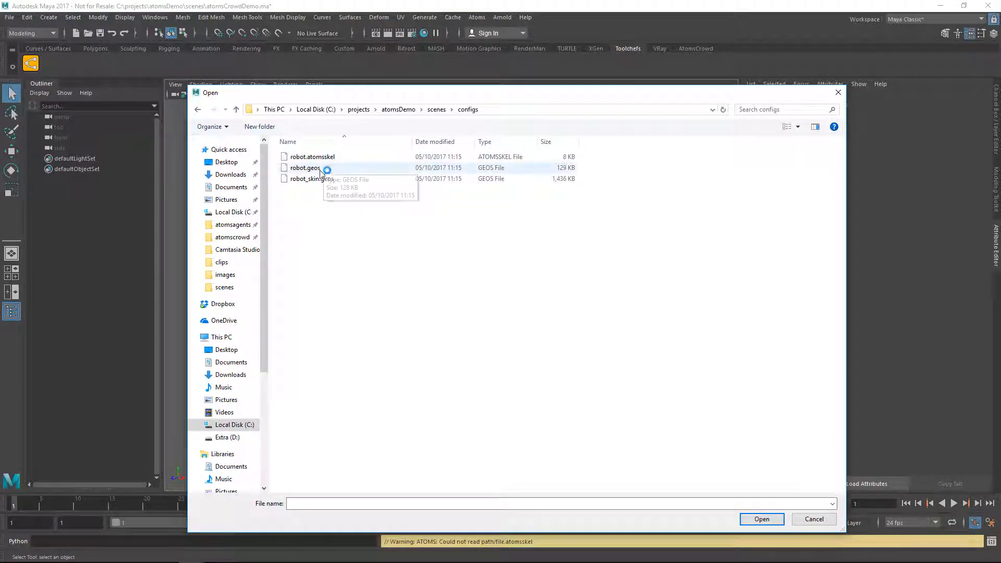
mouse_move(312, 157)
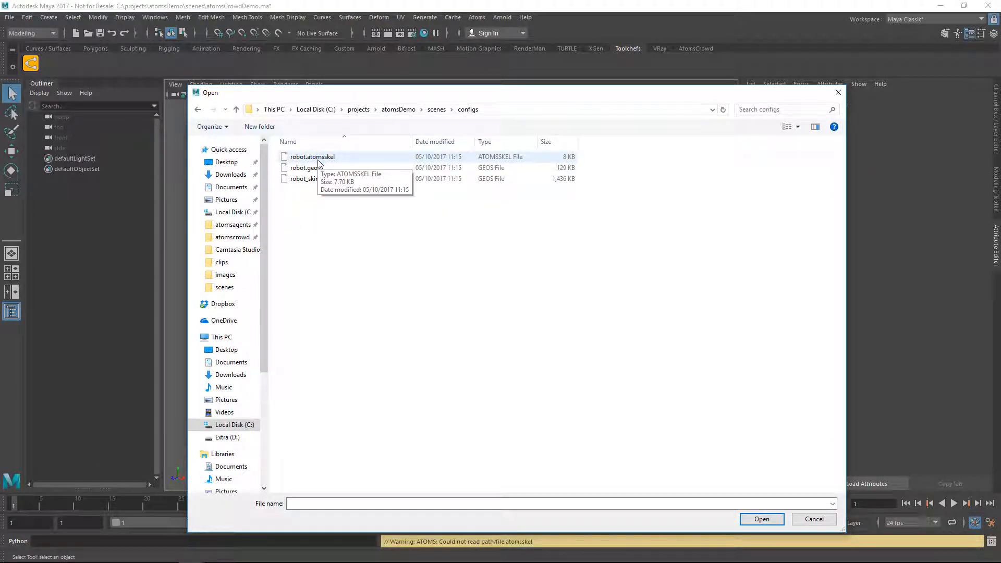
left_click(761, 520)
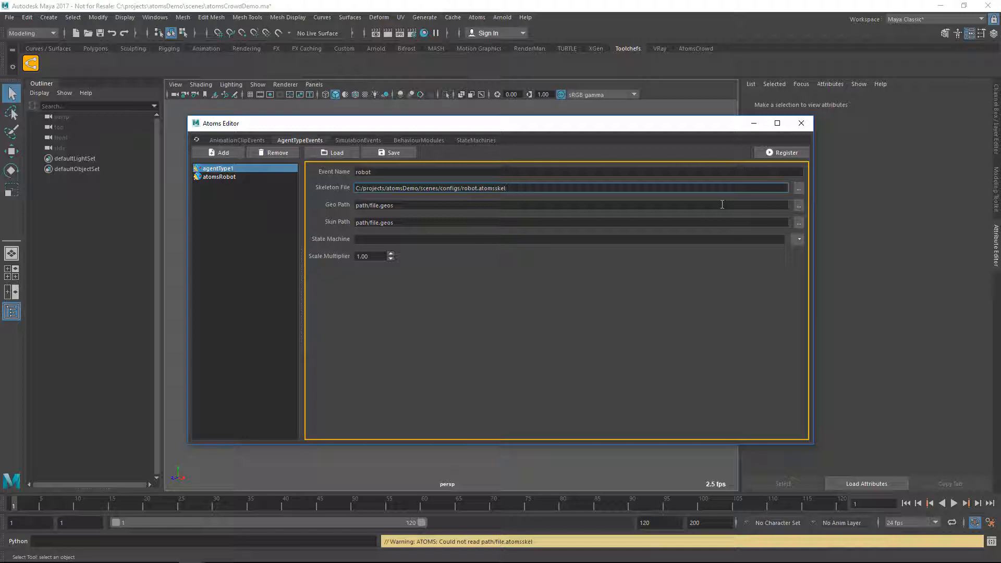
left_click(798, 205)
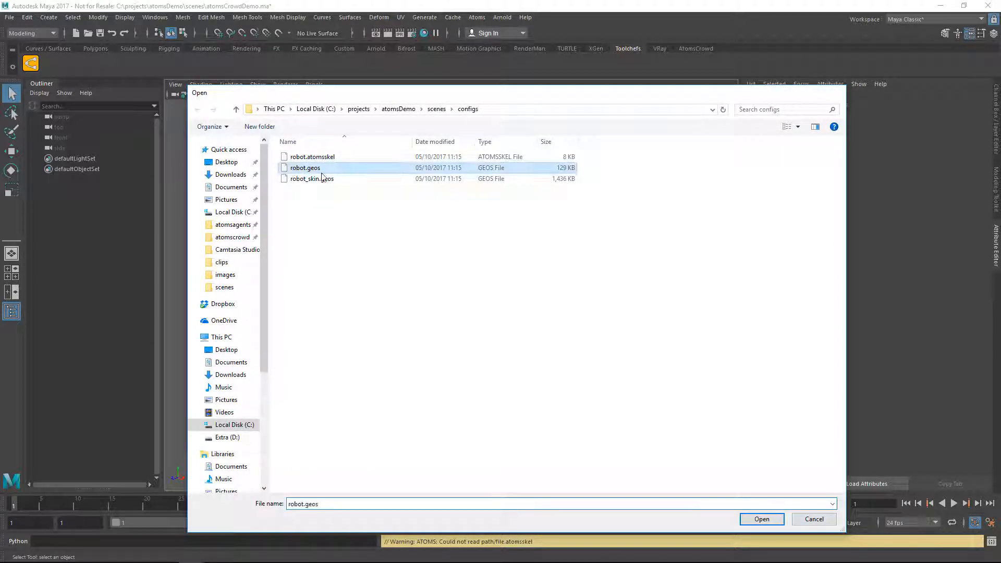
left_click(312, 179)
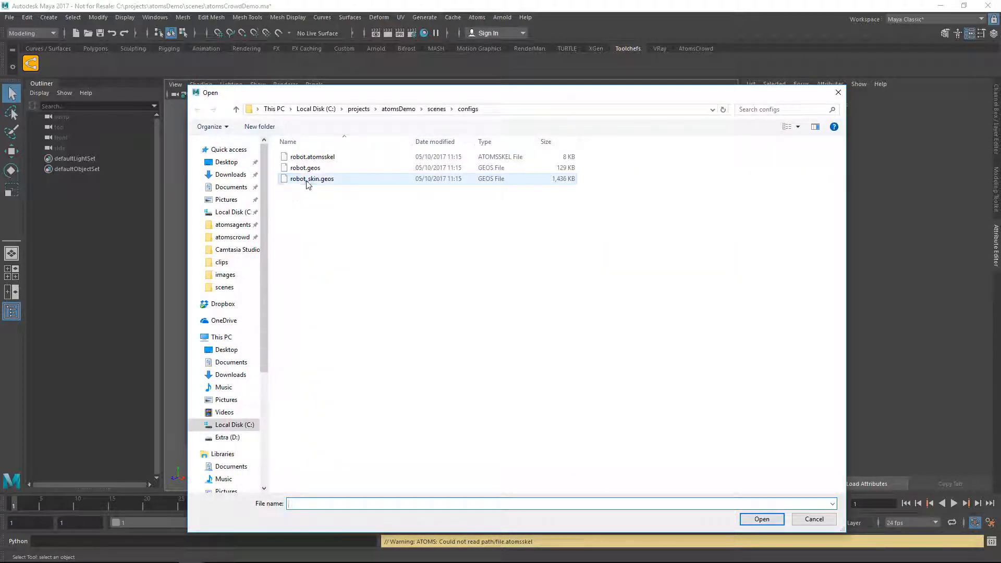
left_click(761, 518)
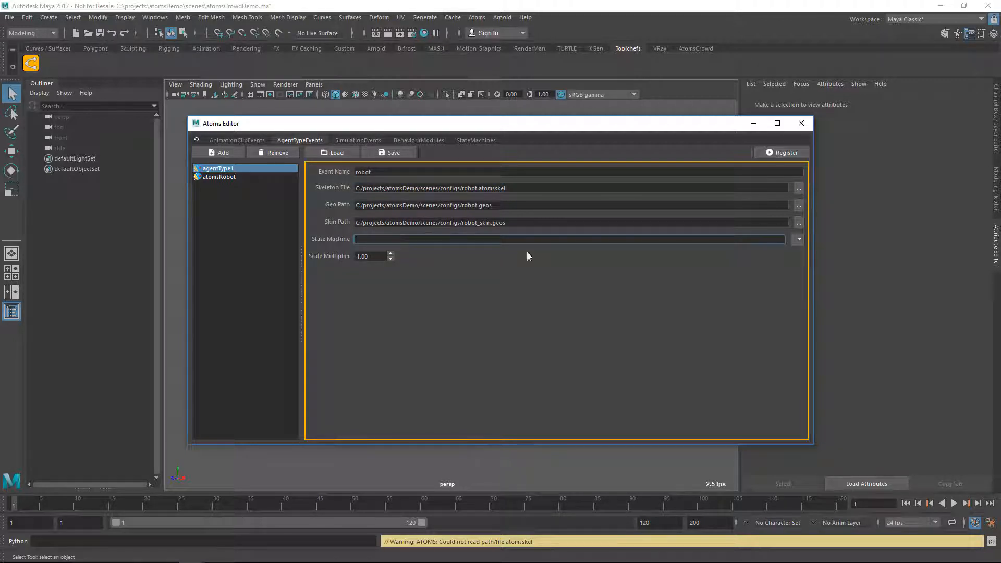
Assign atomsRobotStateMachine to the robot agent type and register it
left_click(798, 239)
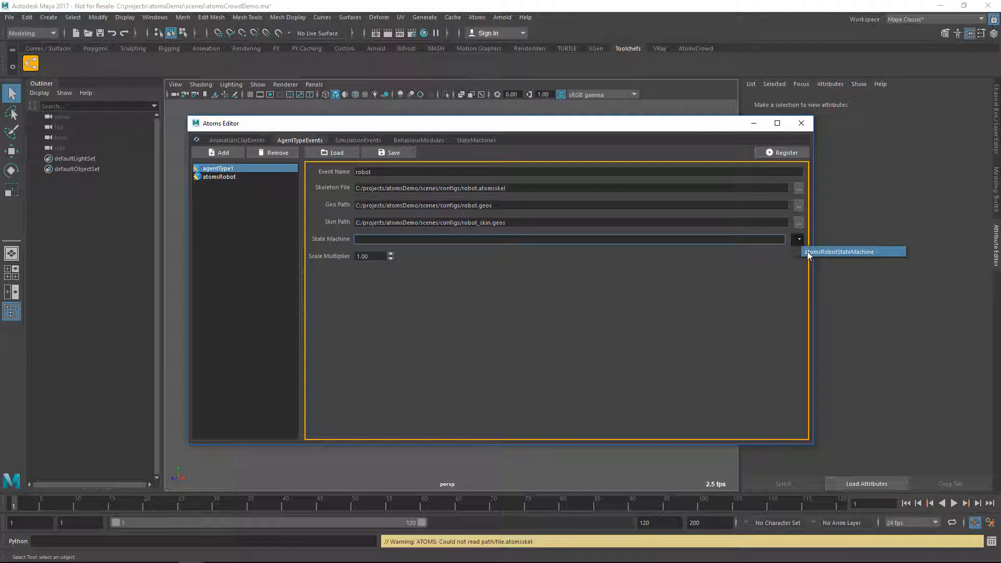
left_click(843, 251)
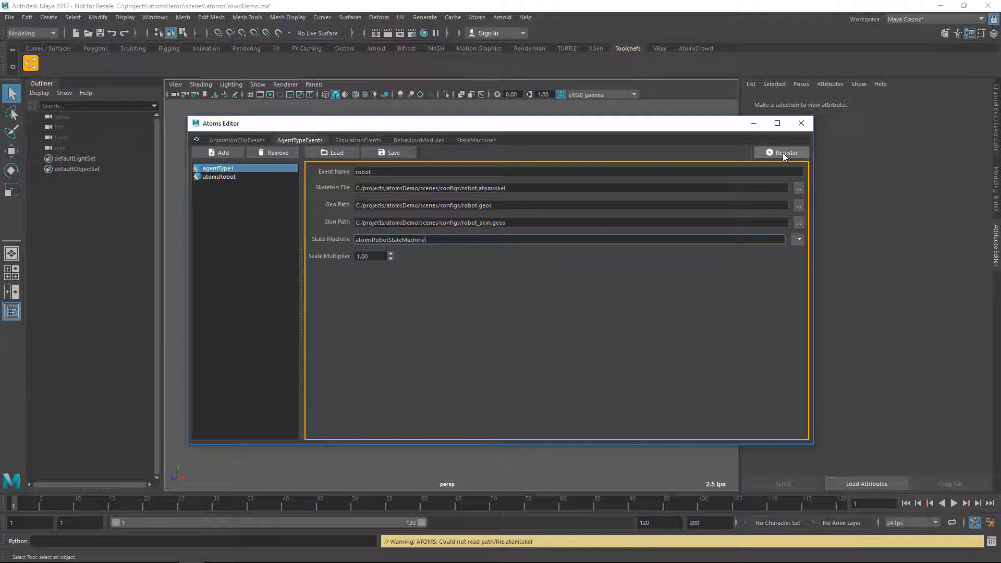
left_click(785, 152)
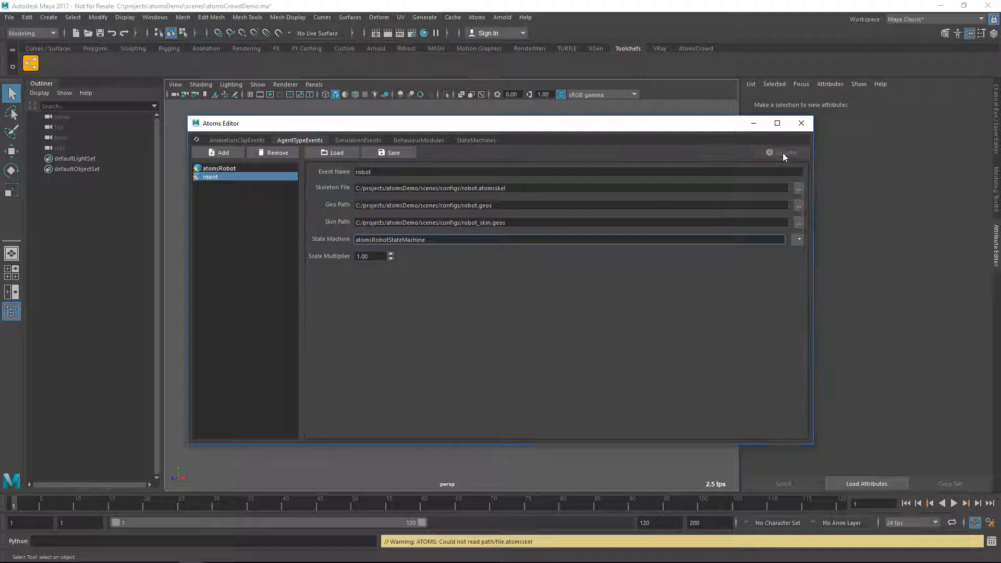